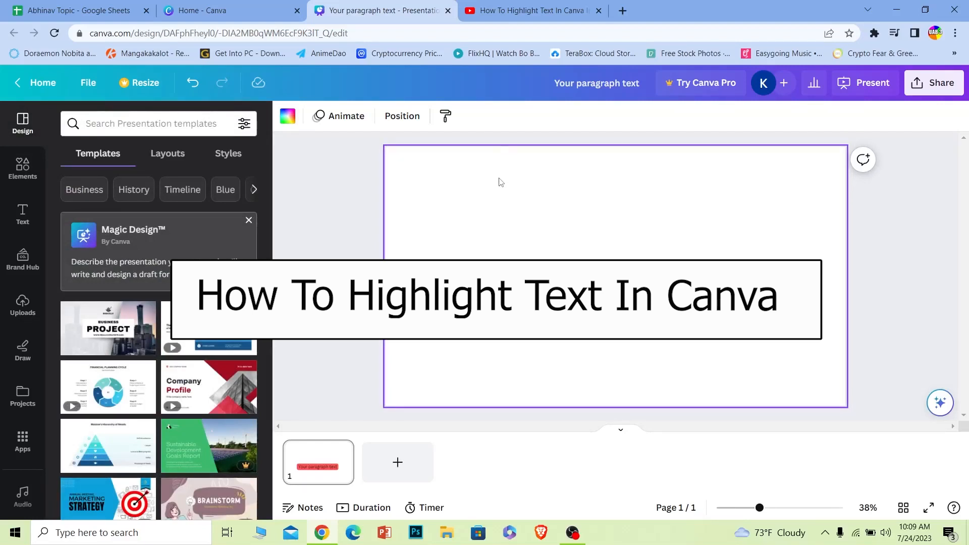
pyautogui.moveTo(572, 243)
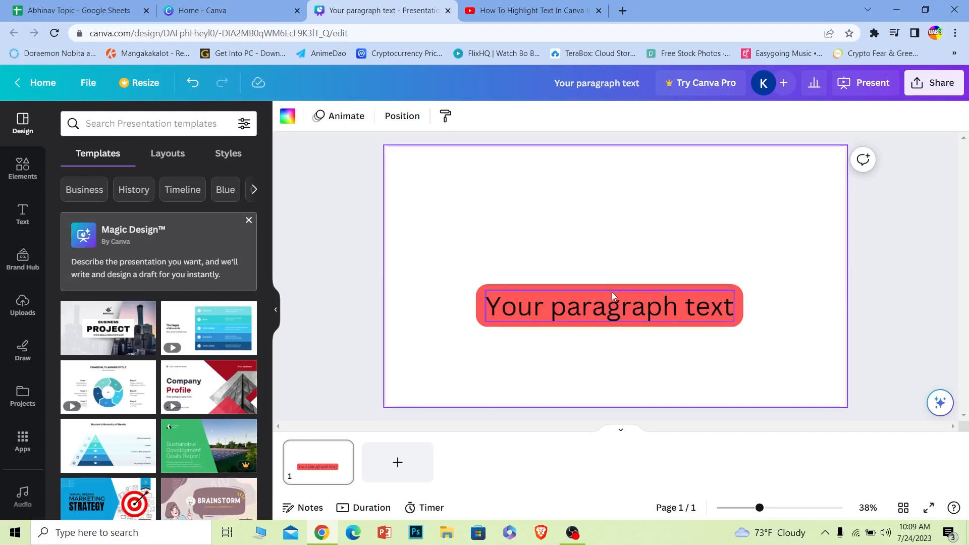
# Add the pink GLOW neon text style and replace its text by typing 'SUBSCRIBE'.
pyautogui.click(553, 204)
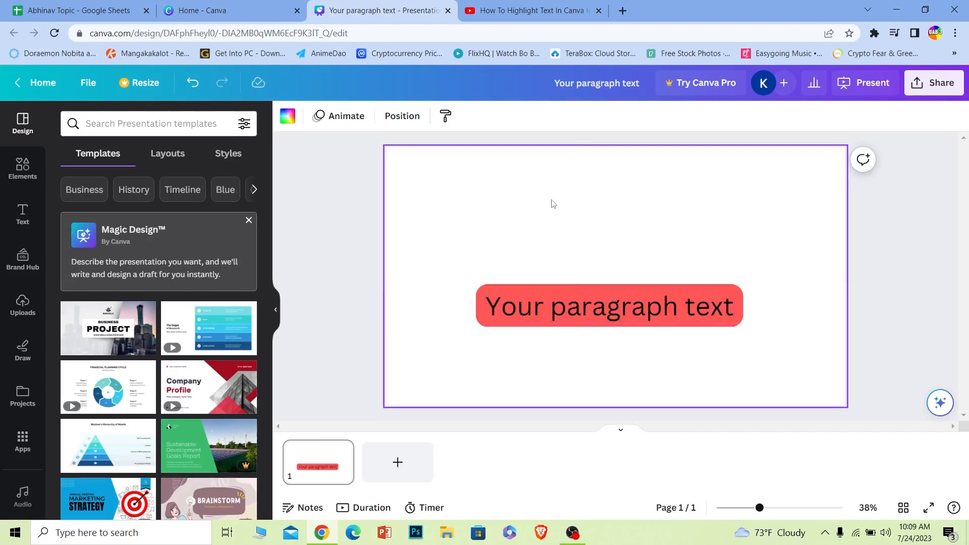
pyautogui.moveTo(654, 199)
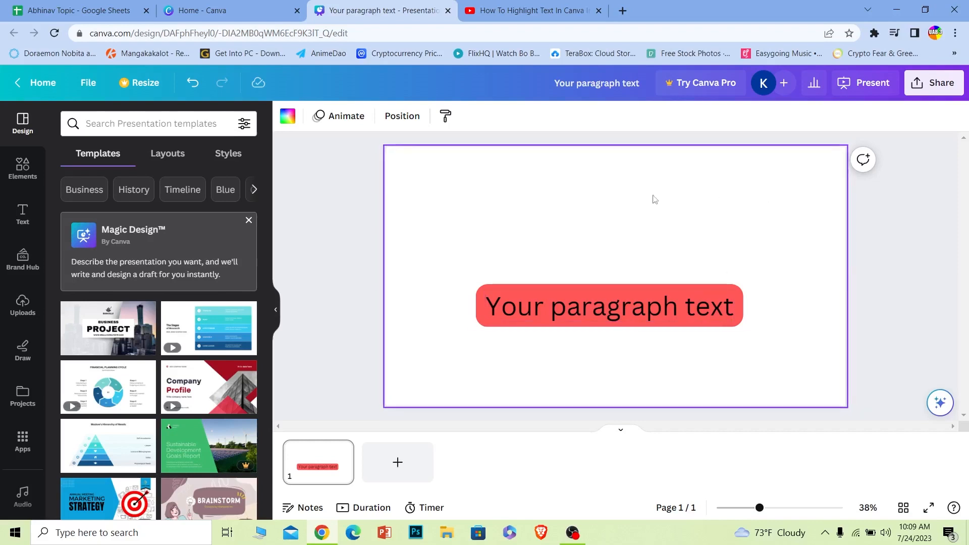
pyautogui.moveTo(661, 221)
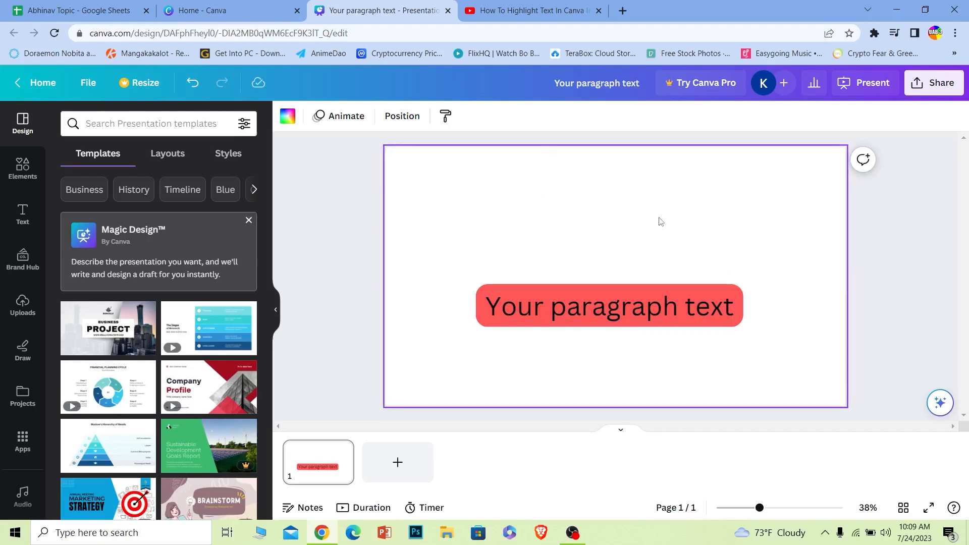
pyautogui.moveTo(380, 283)
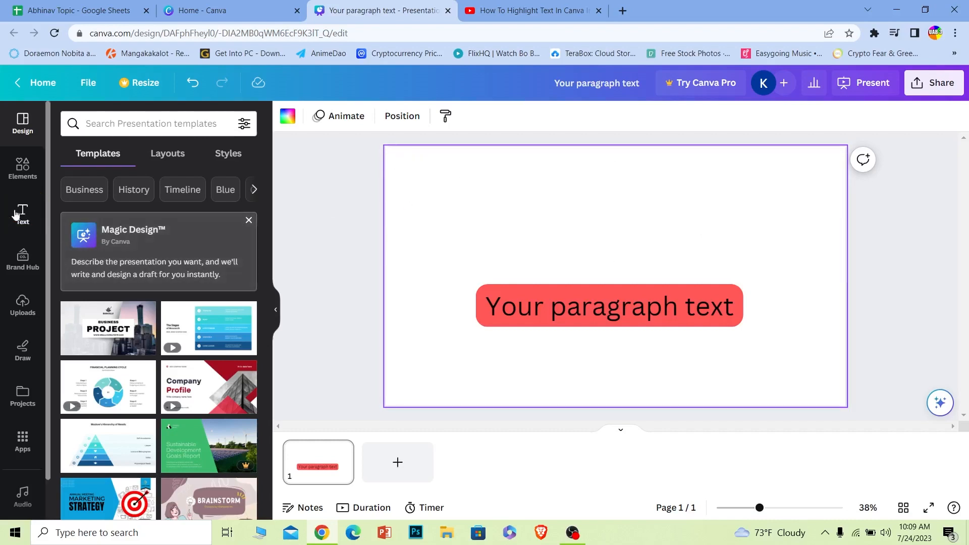
pyautogui.click(21, 213)
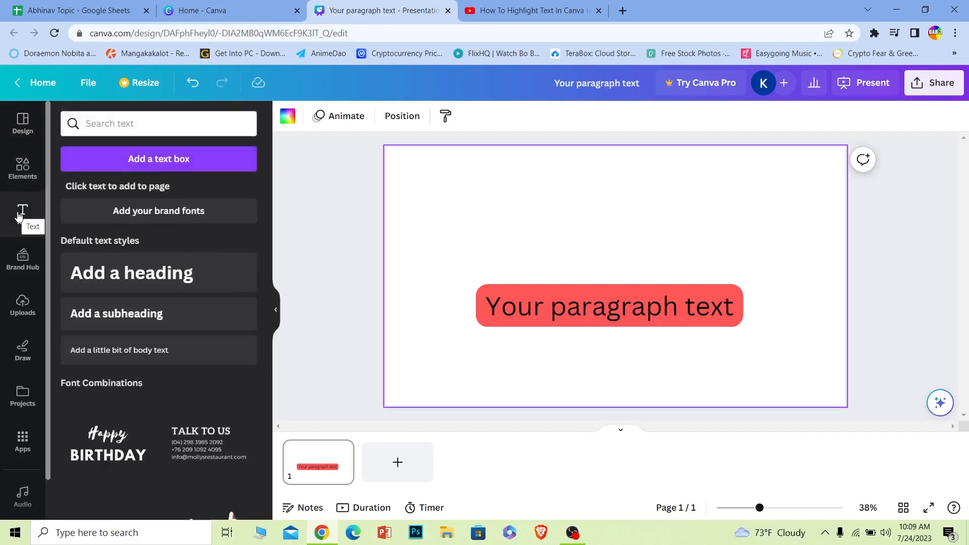
pyautogui.scroll(-3)
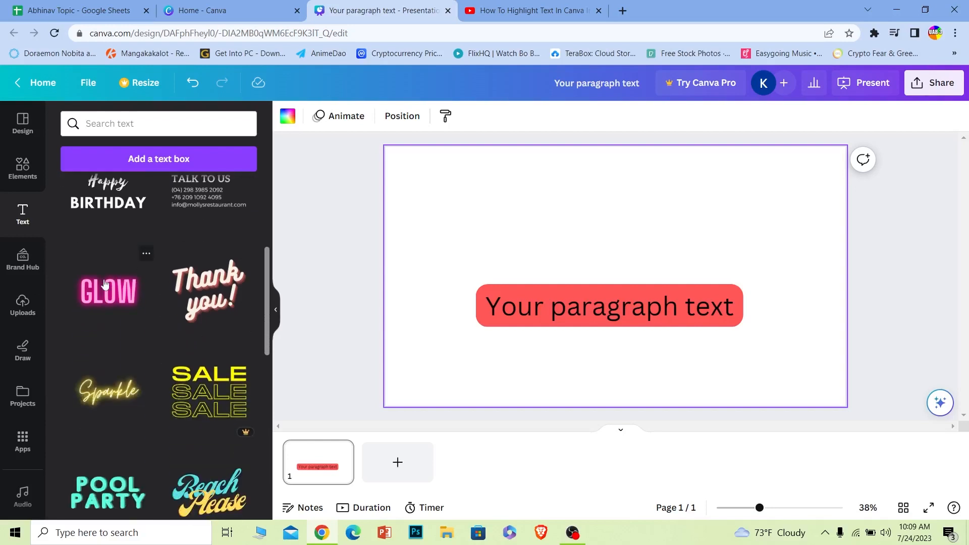
pyautogui.click(108, 291)
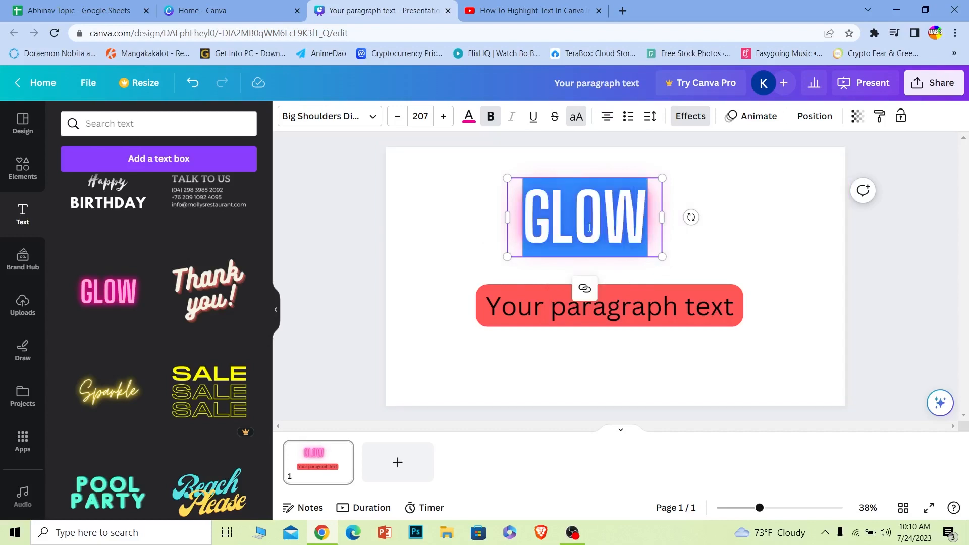
pyautogui.write('SUBSCRIBE')
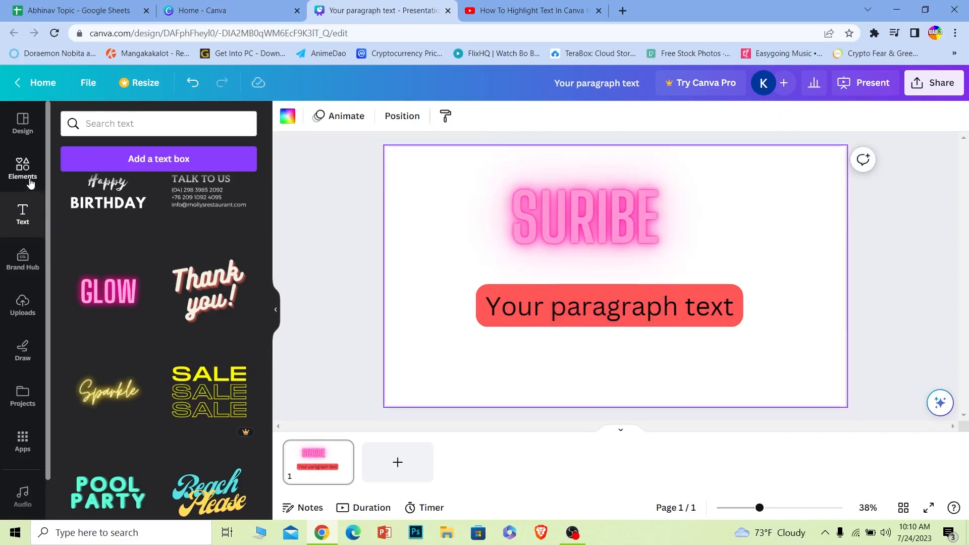
# Search Elements for 'shapes' and add the rounded square to the slide.
pyautogui.write('shapes')
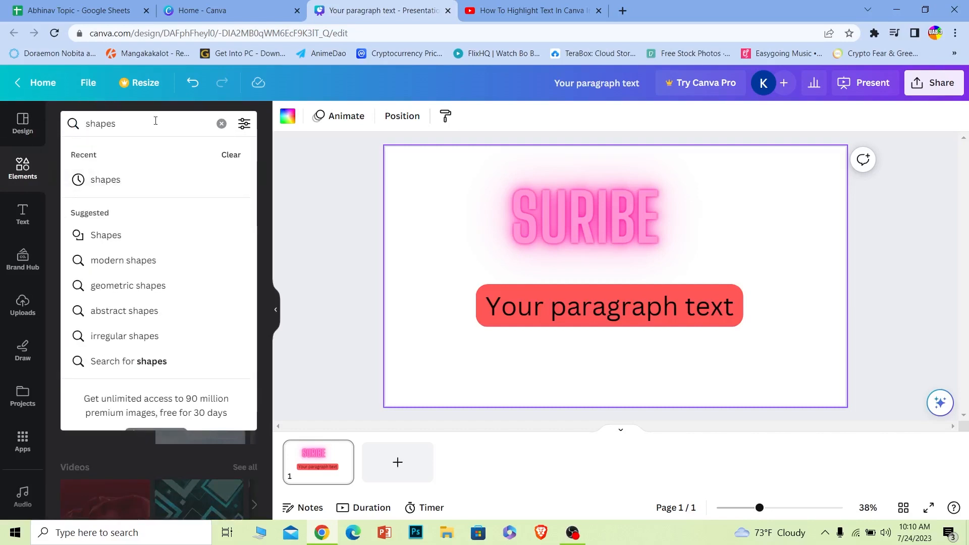
pyautogui.press('Enter')
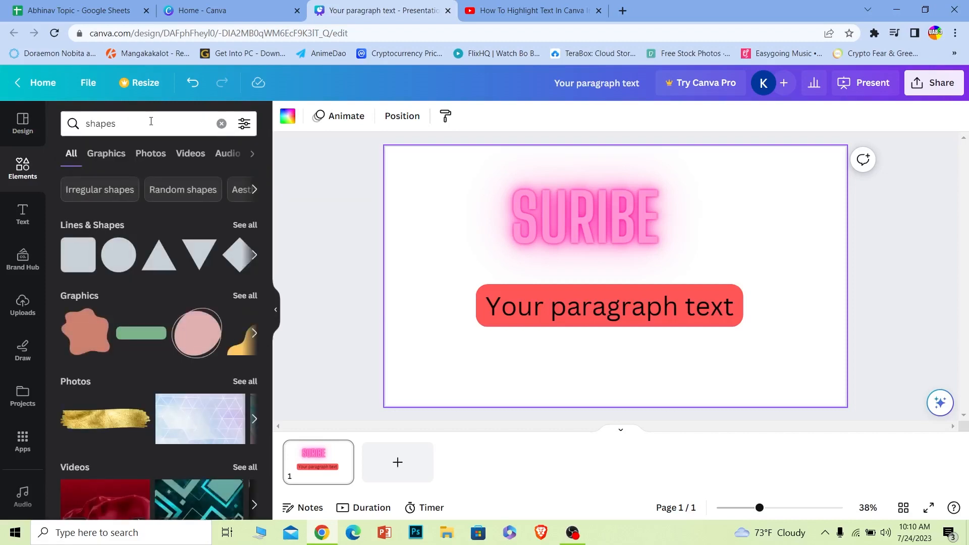
pyautogui.moveTo(165, 332)
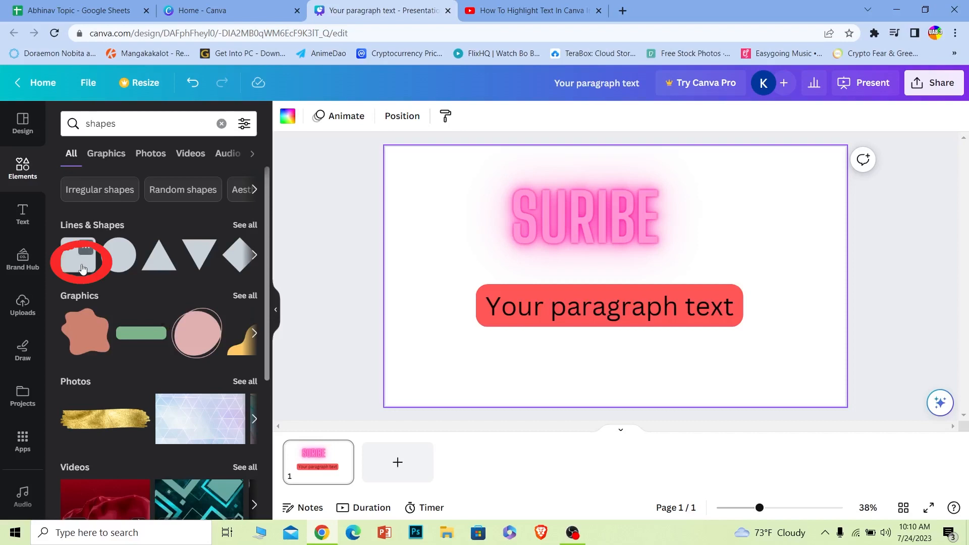
pyautogui.click(80, 256)
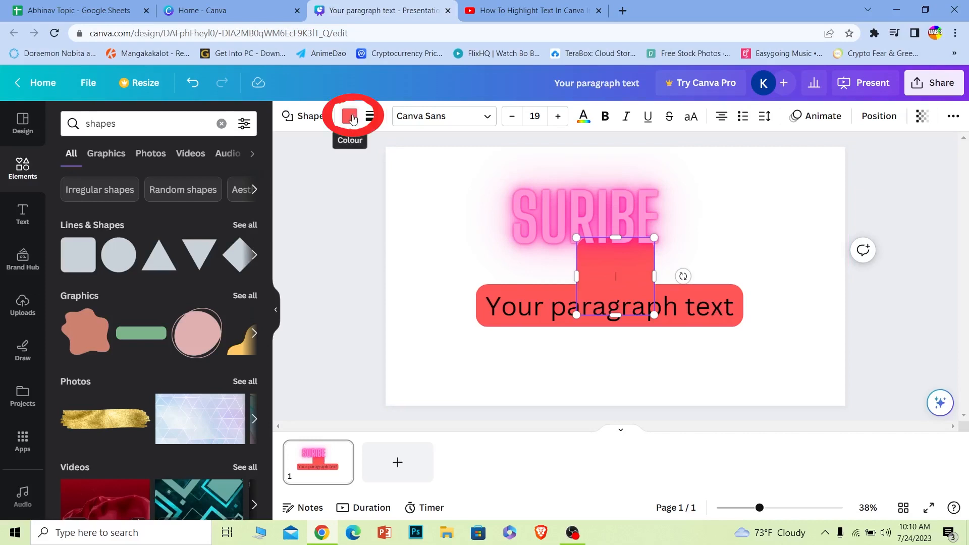
# Colour the square black and drag it up toward the SURIBE text.
pyautogui.click(349, 116)
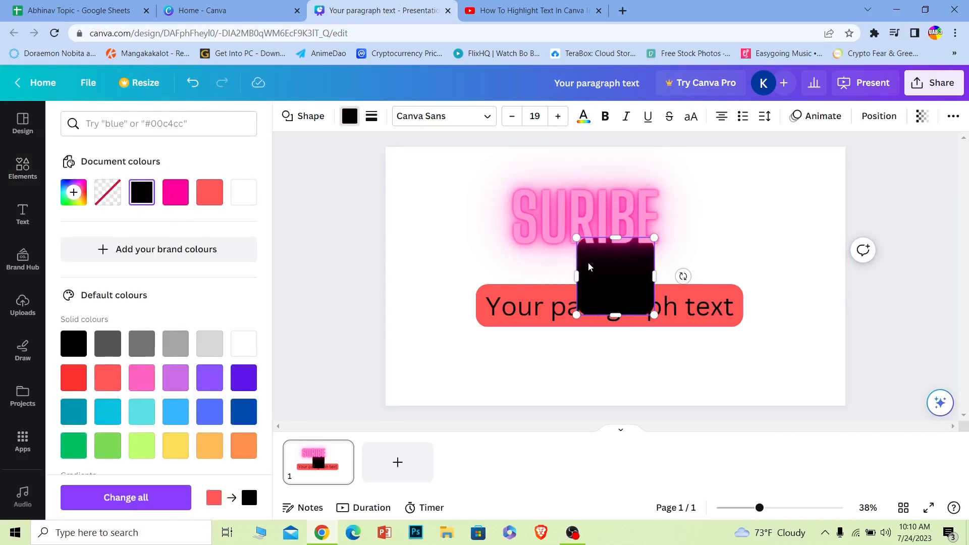
pyautogui.moveTo(574, 239); pyautogui.dragTo(542, 197)
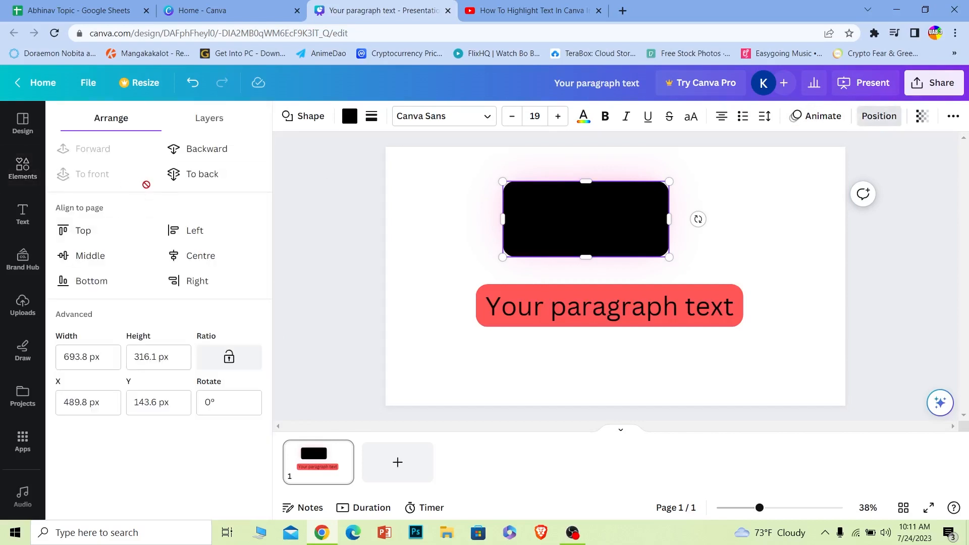
pyautogui.moveTo(204, 150)
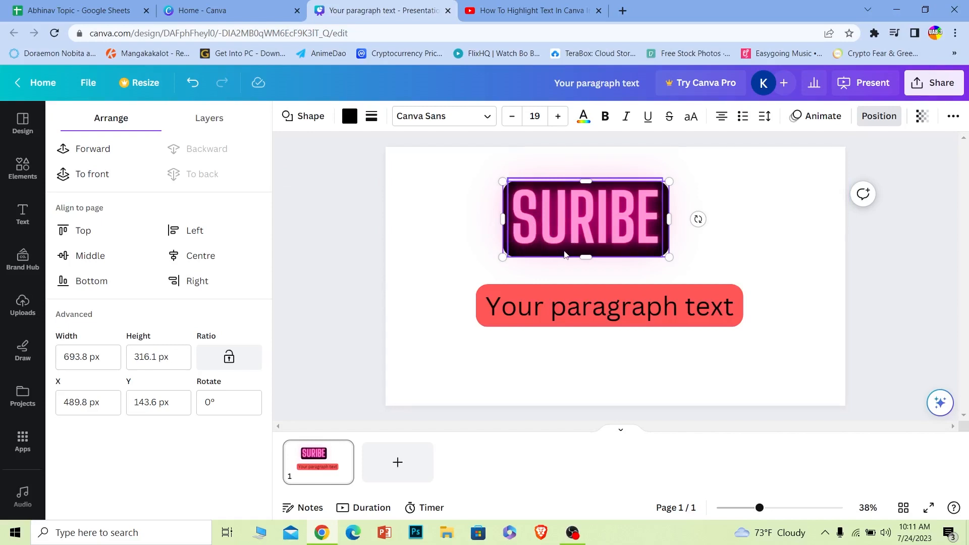
# Send the black rounded rectangle to the back so SURIBE shows in front.
pyautogui.click(607, 304)
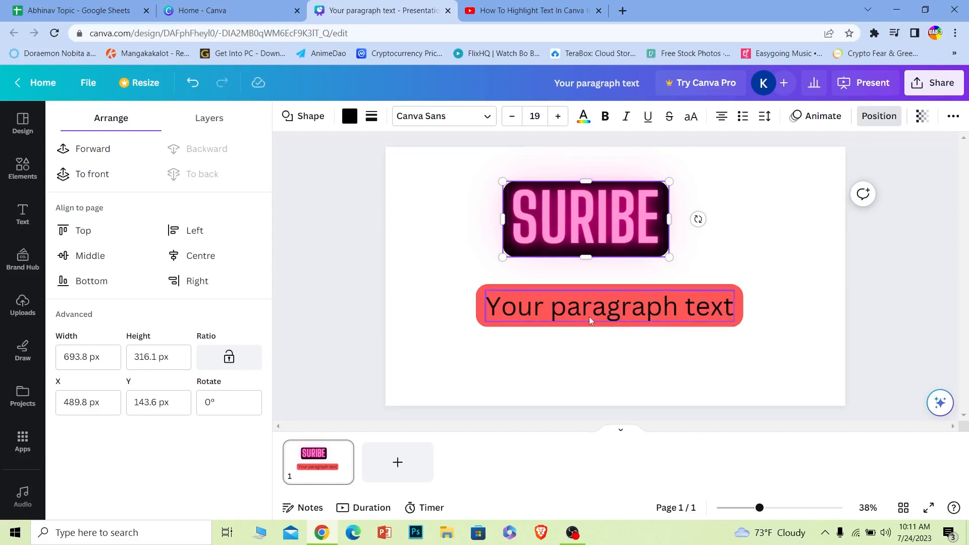